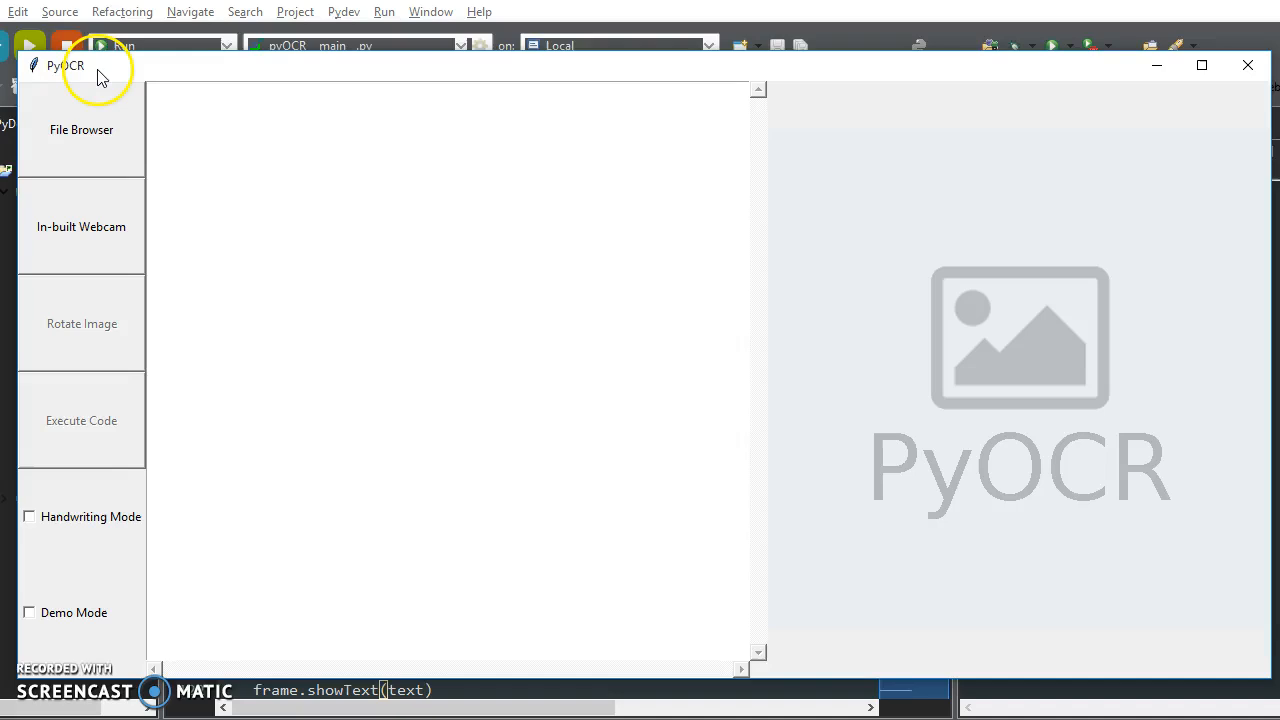
# Step: Load the code screenshot image via File Browser to start OCR processing
pyautogui.click(81, 129)
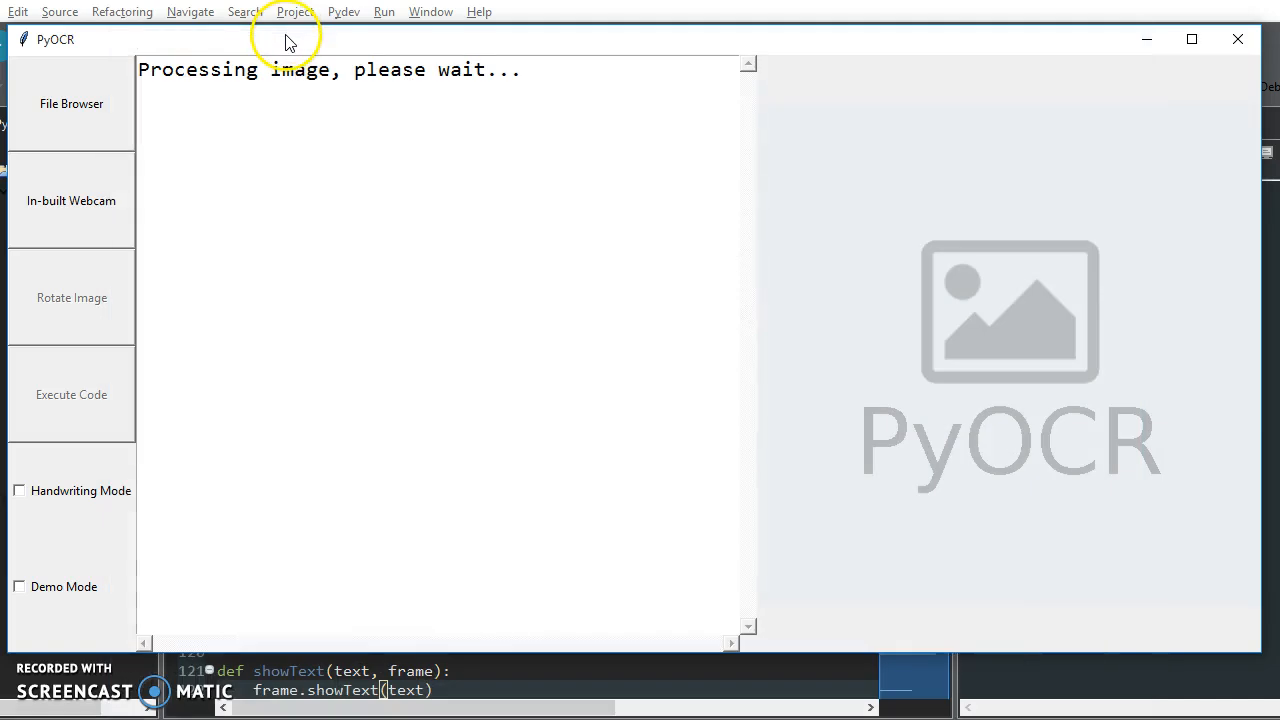
pyautogui.moveTo(405, 155)
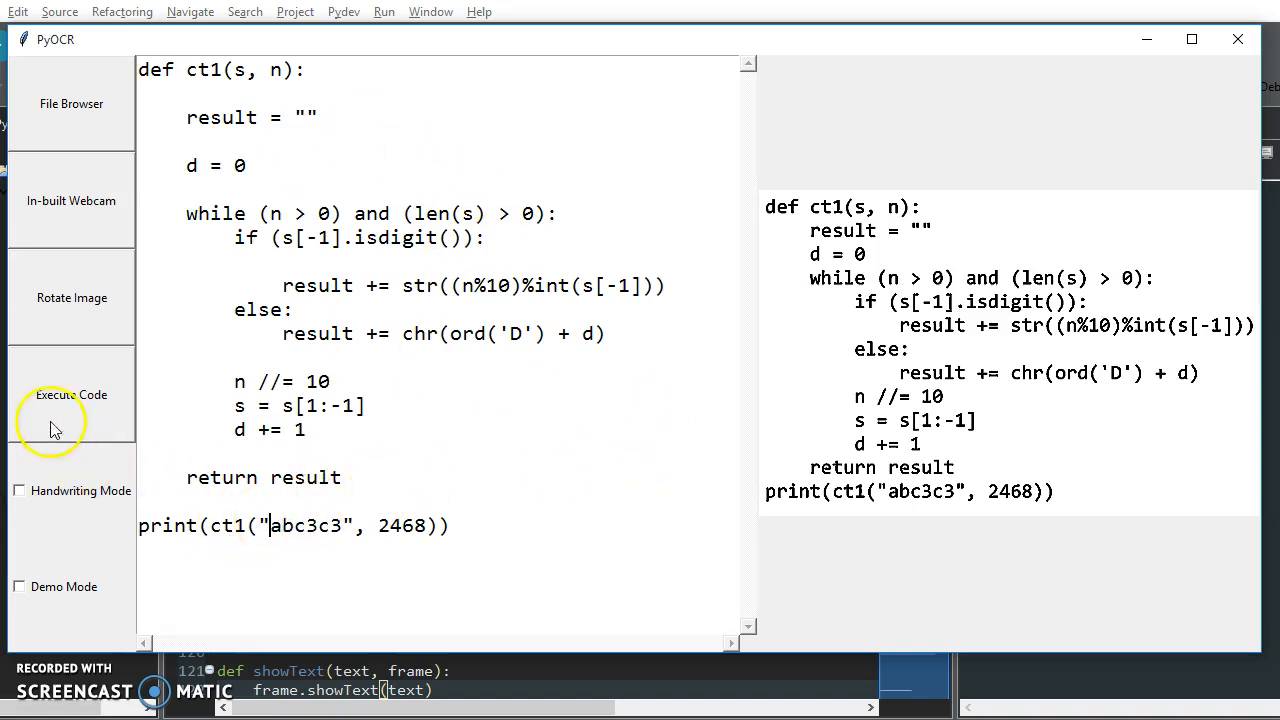
# Step: Execute the recognised Python function, producing the output 2E1
pyautogui.click(71, 394)
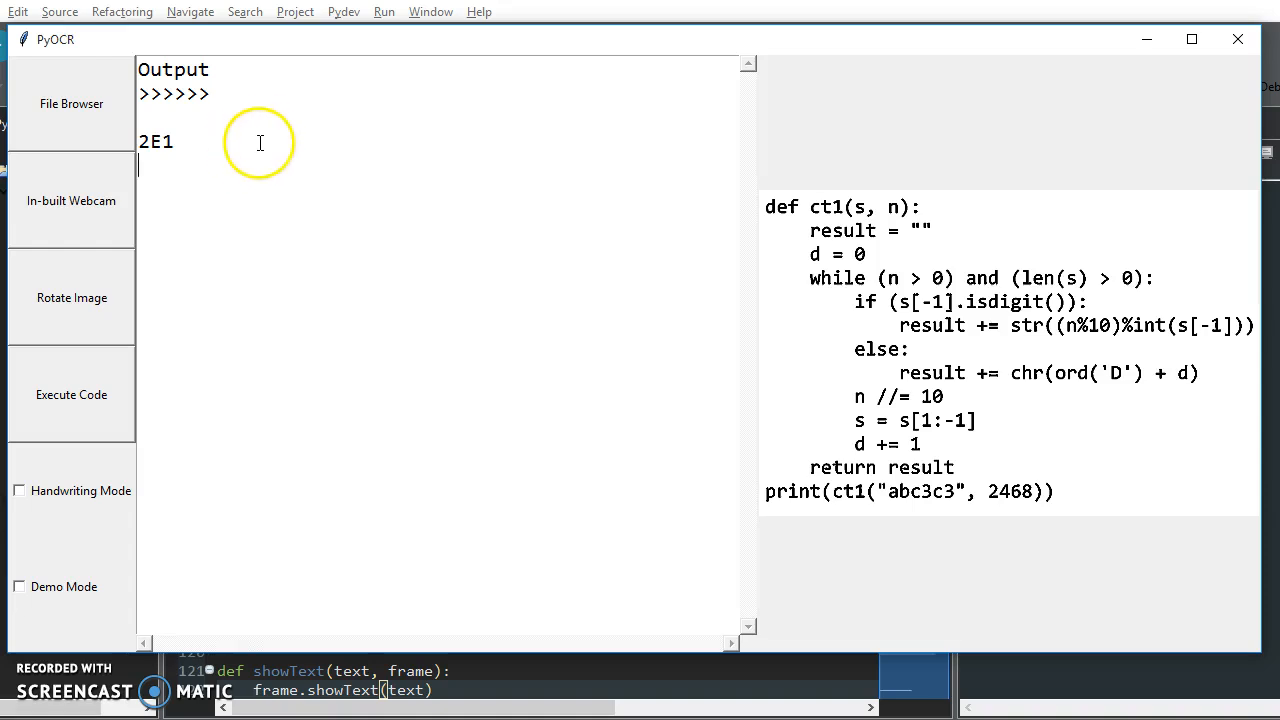
pyautogui.moveTo(1205, 532)
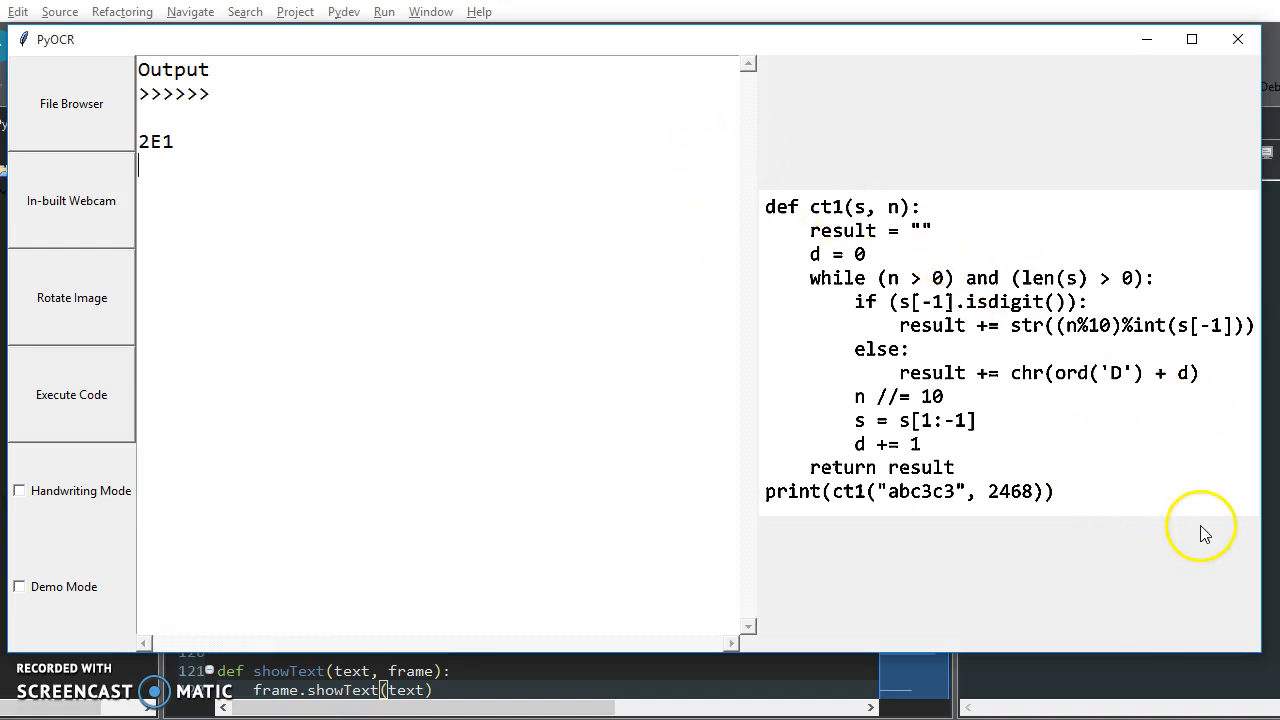
pyautogui.moveTo(1185, 472)
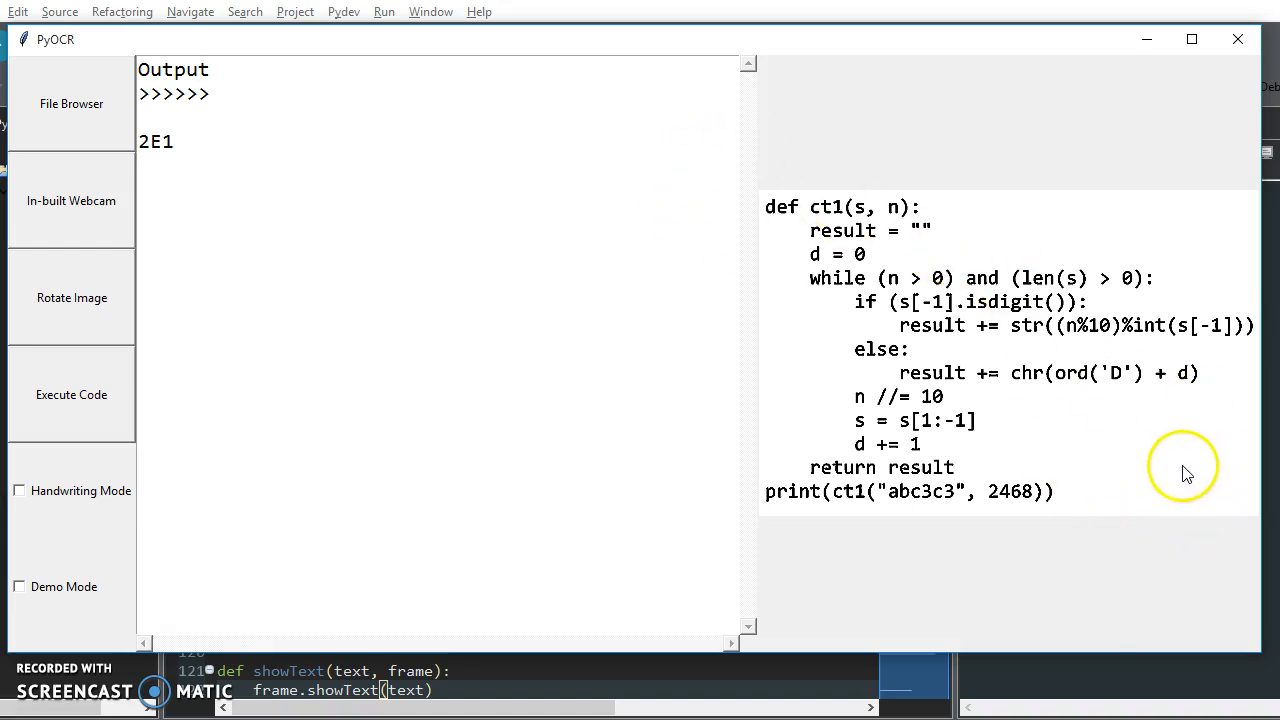
# Step: Load photo2.JPG from the resources folder and enable Demo Mode
pyautogui.click(71, 103)
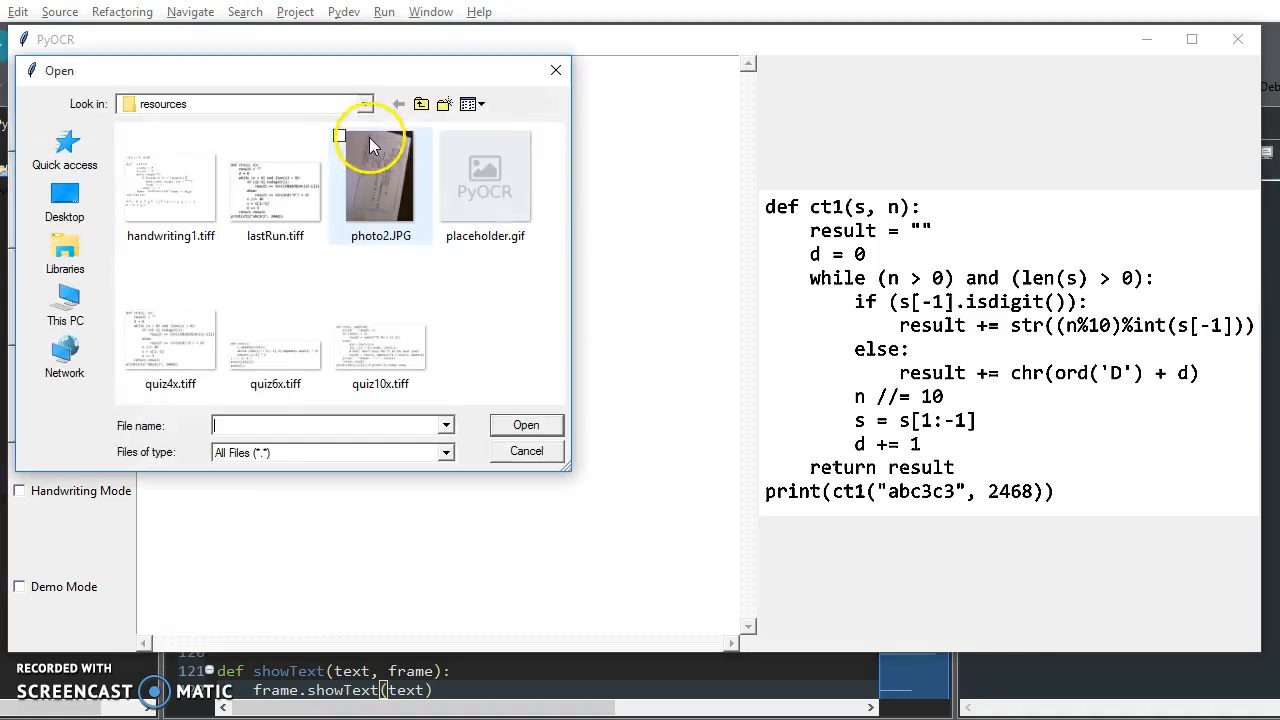
pyautogui.doubleClick(380, 178)
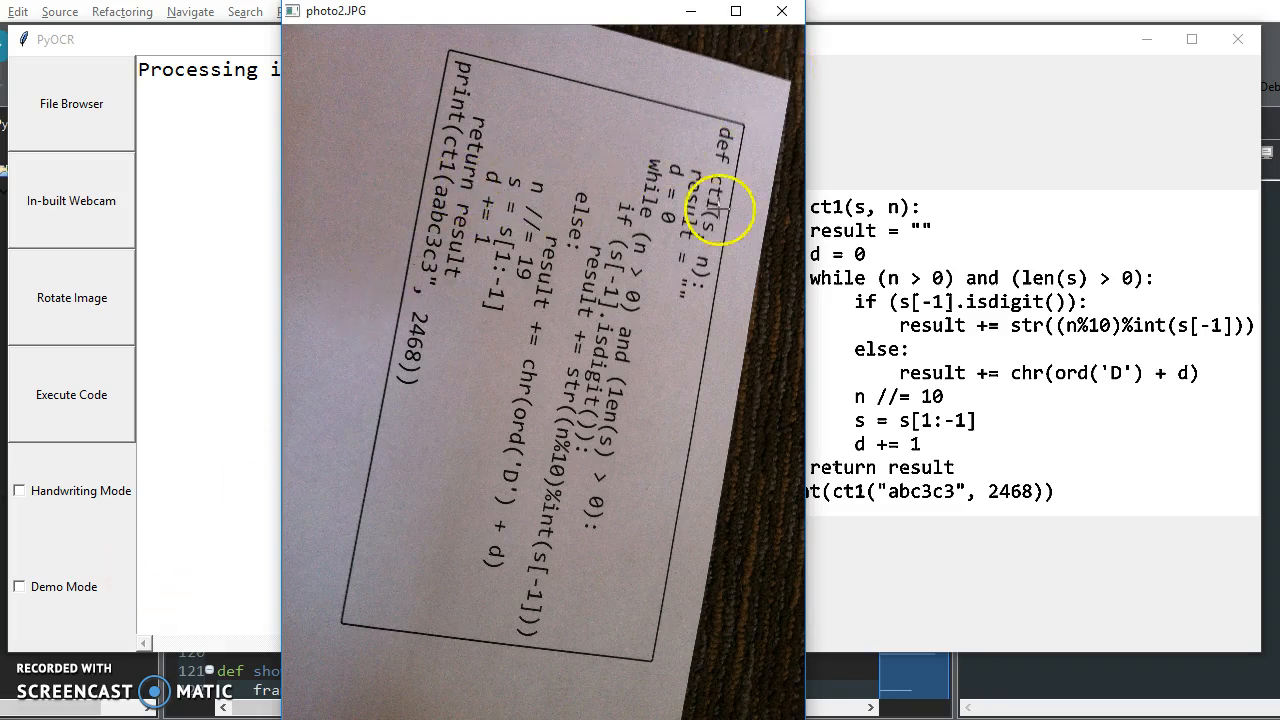
pyautogui.click(18, 586)
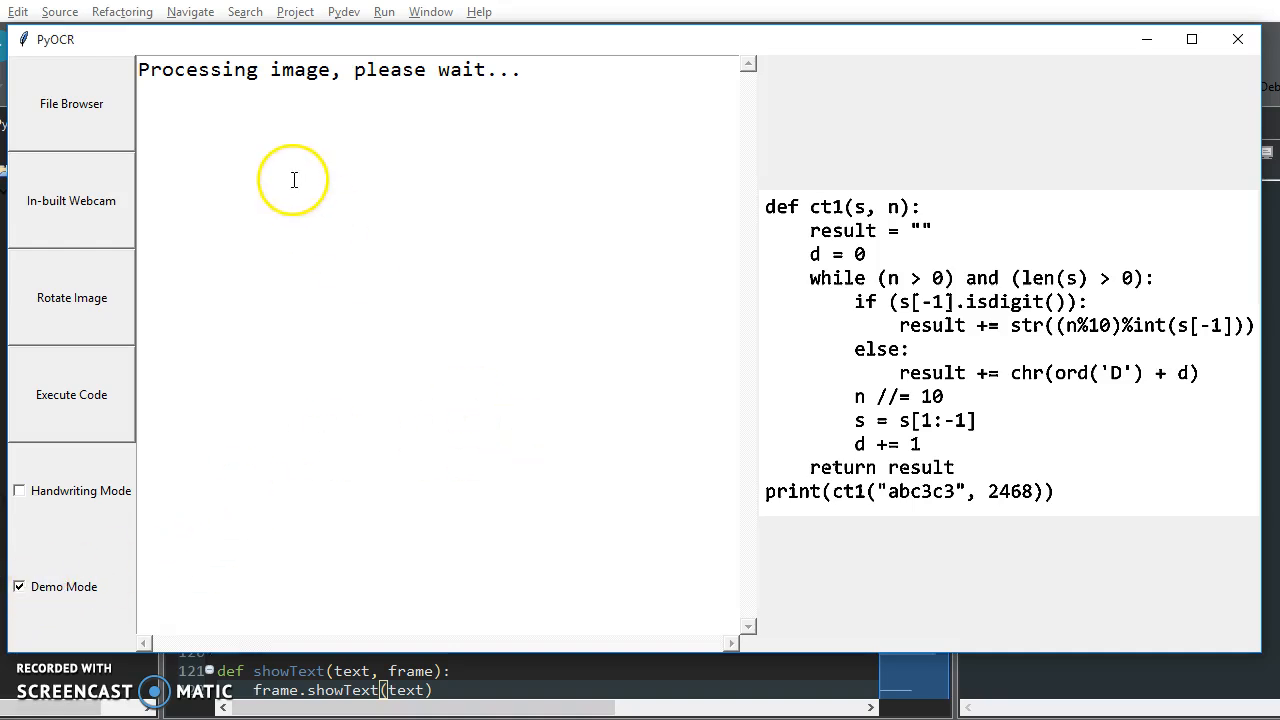
pyautogui.click(71, 103)
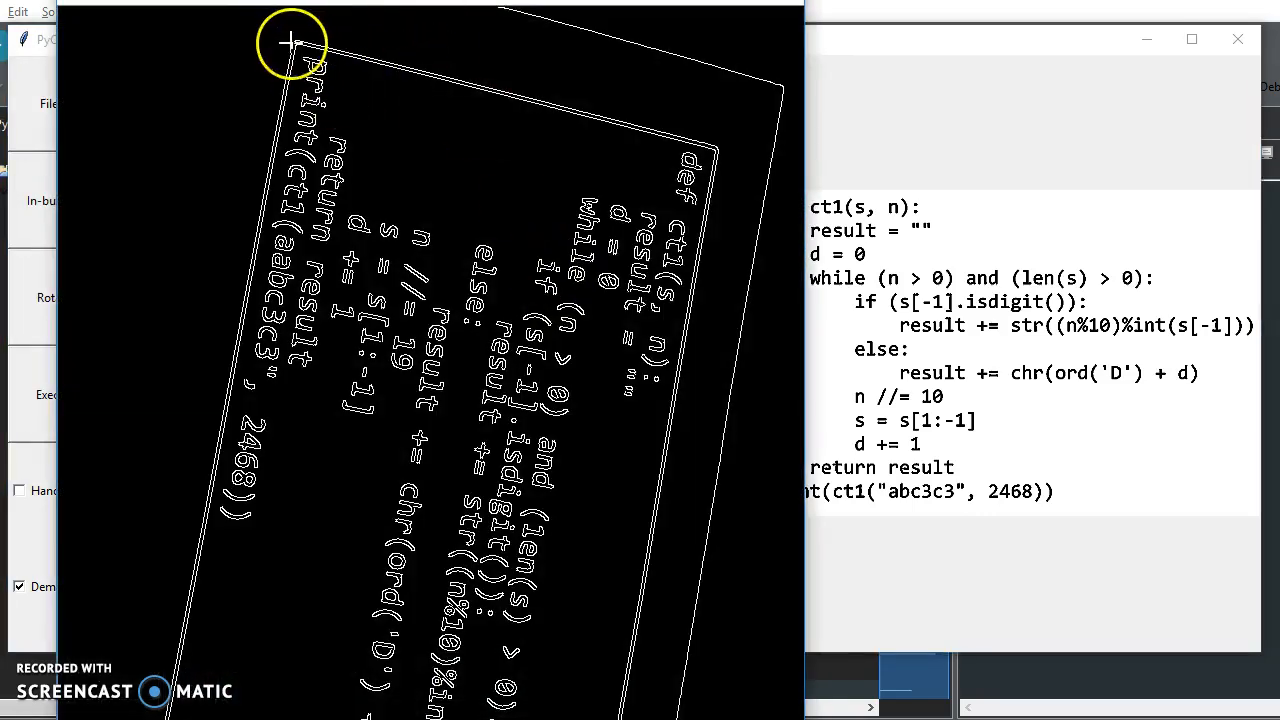
pyautogui.moveTo(730, 153)
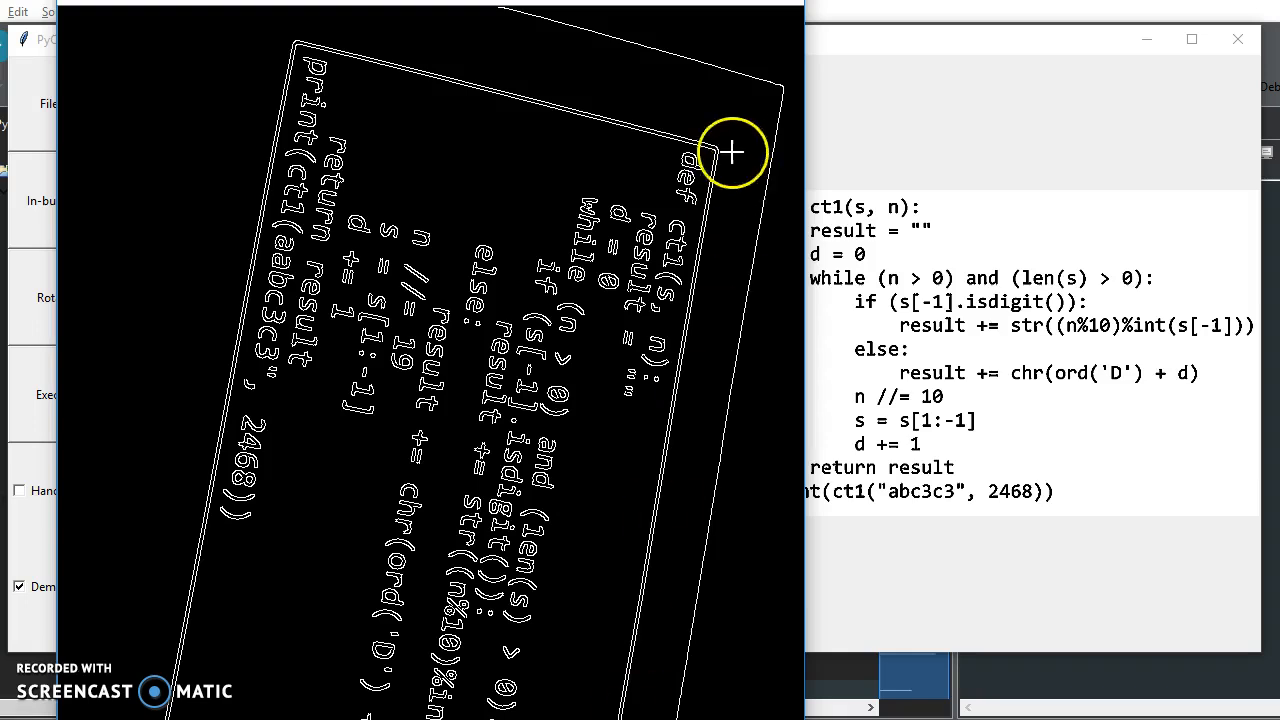
pyautogui.moveTo(586, 113)
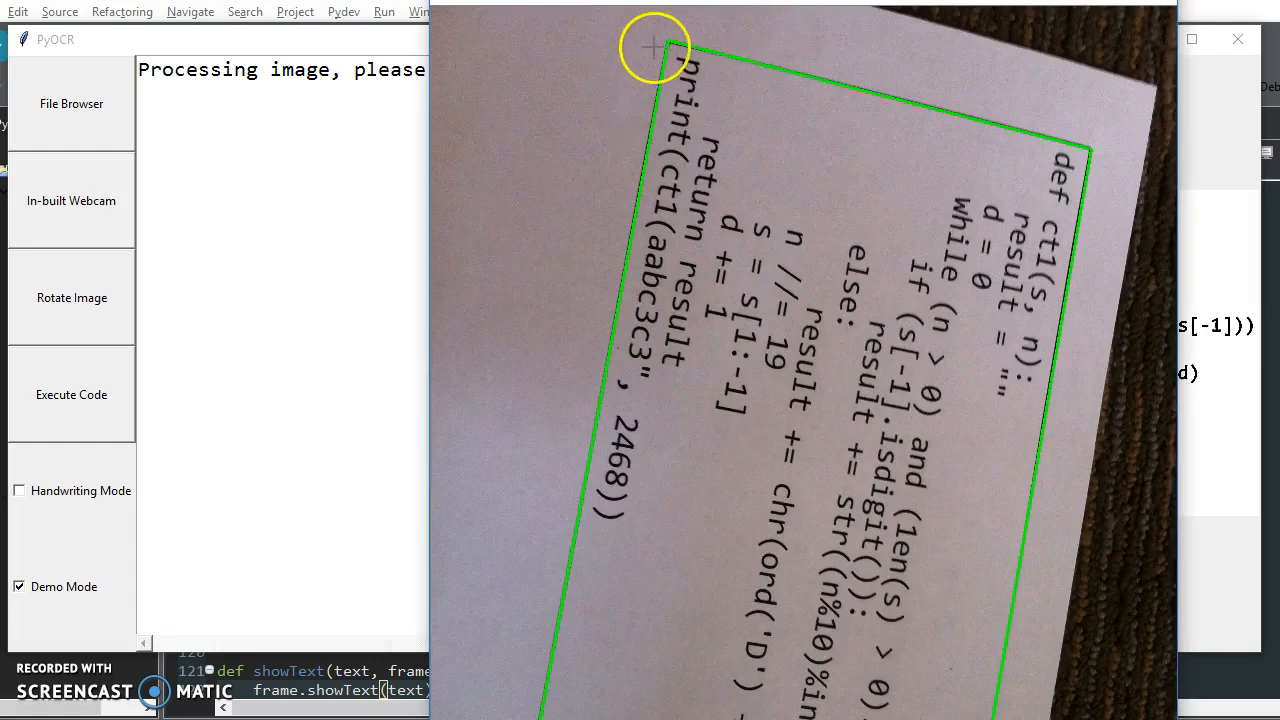
pyautogui.moveTo(658, 20)
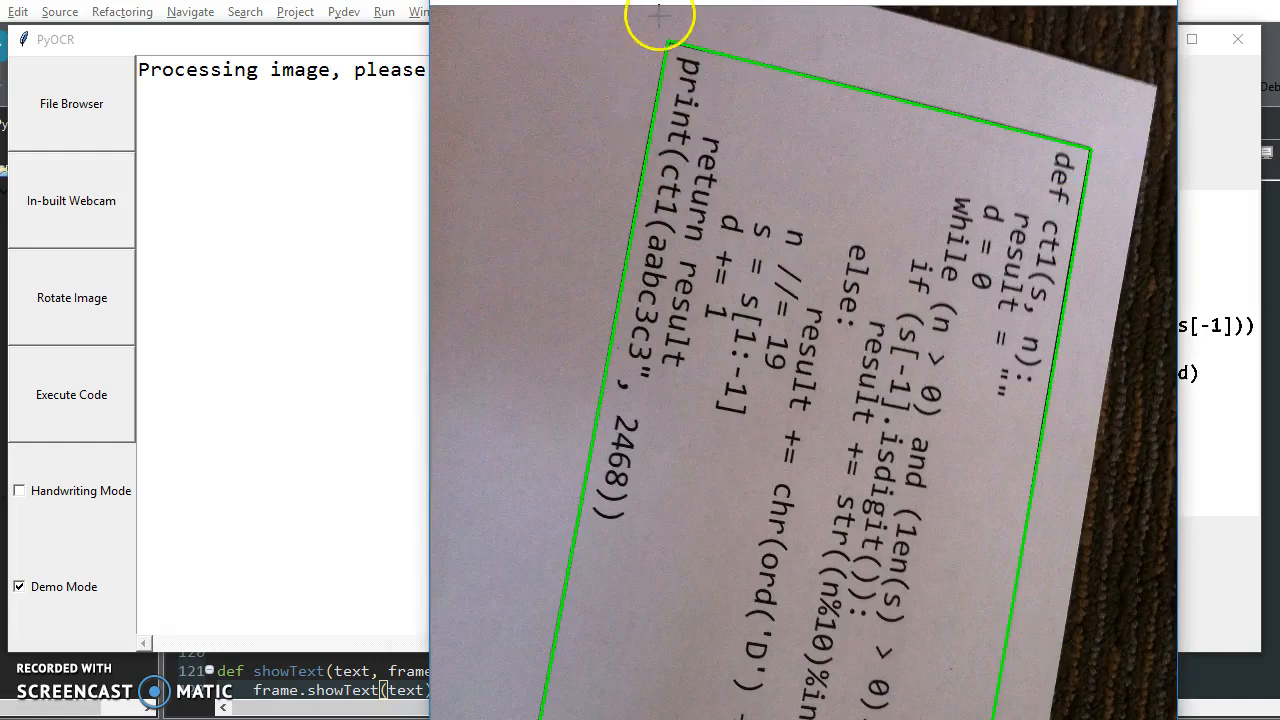
pyautogui.moveTo(527, 603)
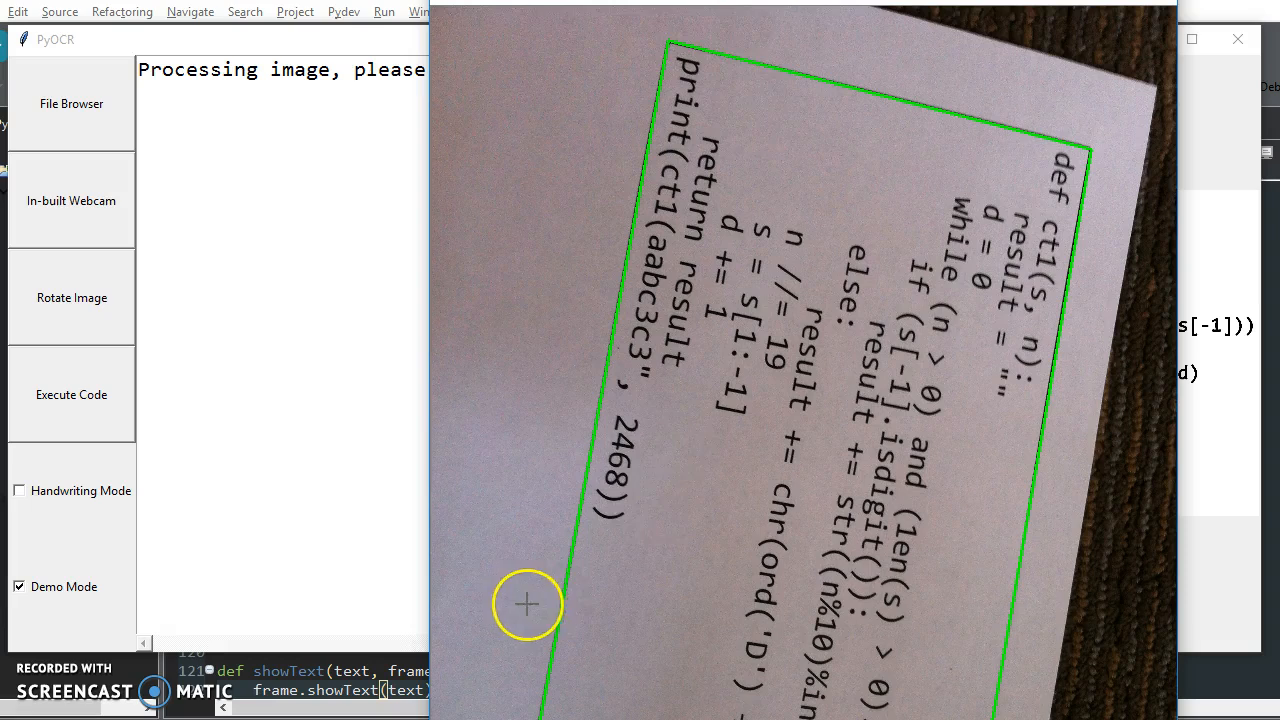
pyautogui.moveTo(1070, 150)
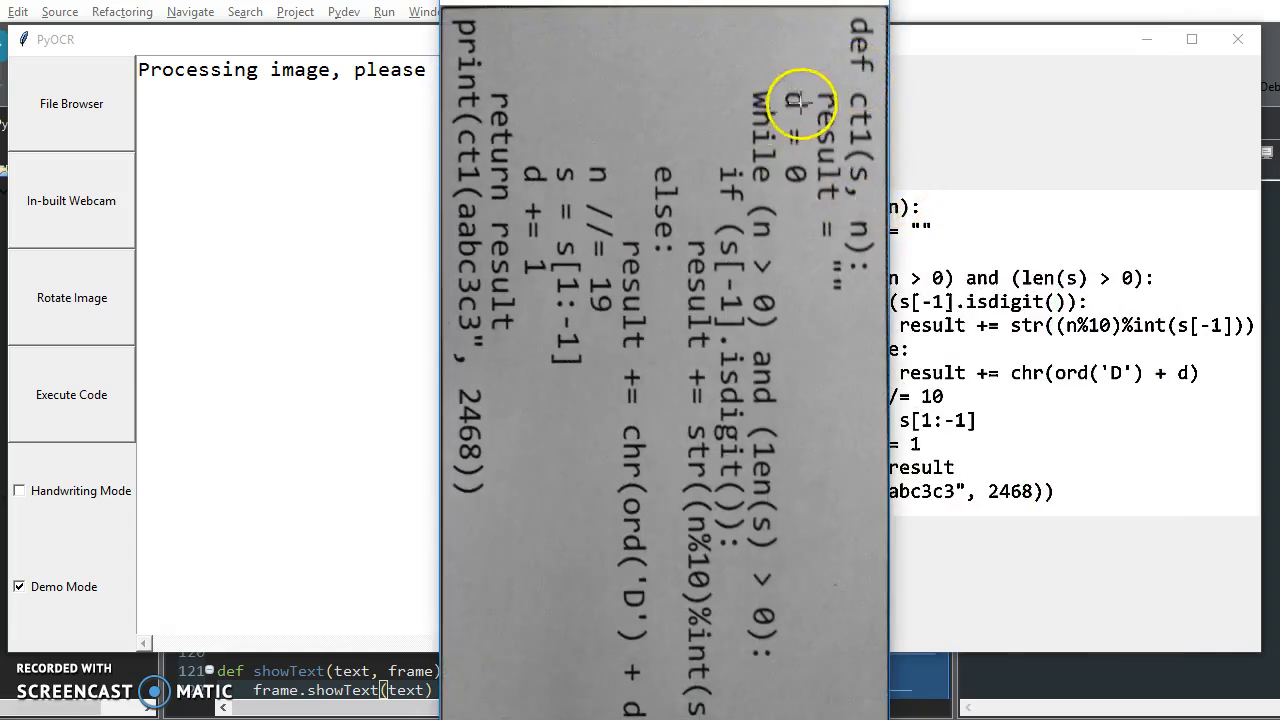
pyautogui.moveTo(543, 58)
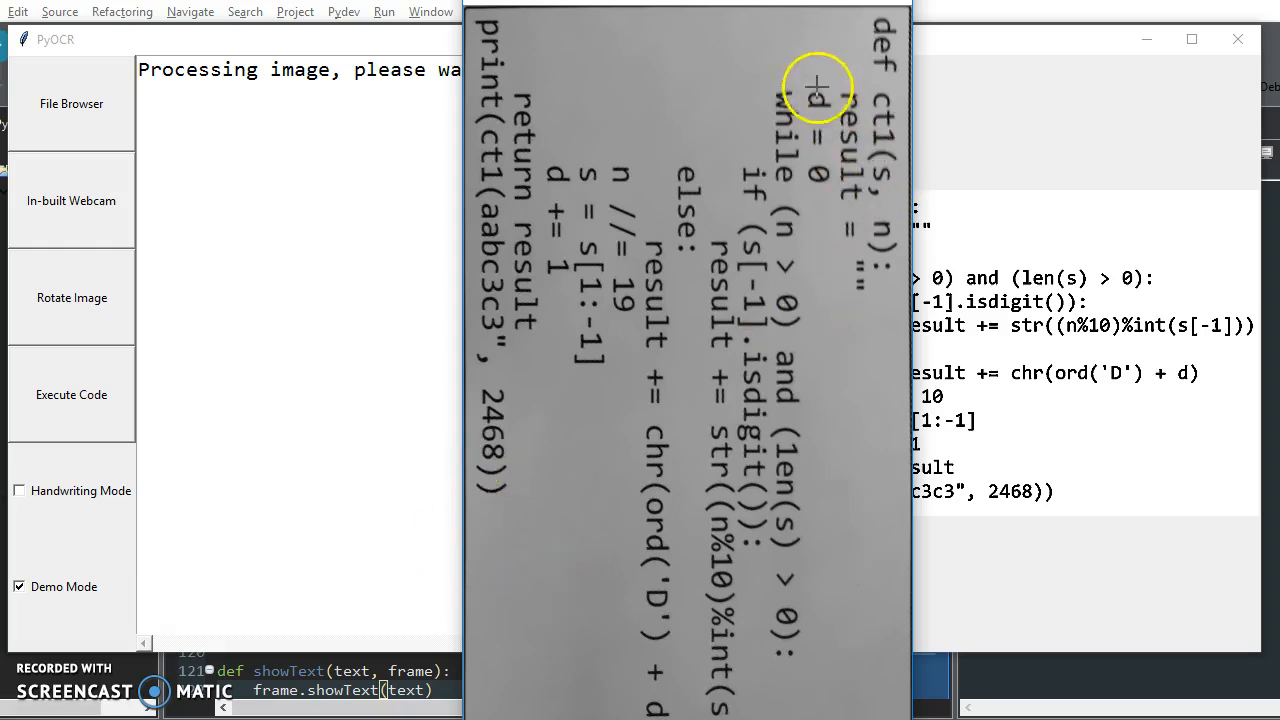
pyautogui.moveTo(685, 267)
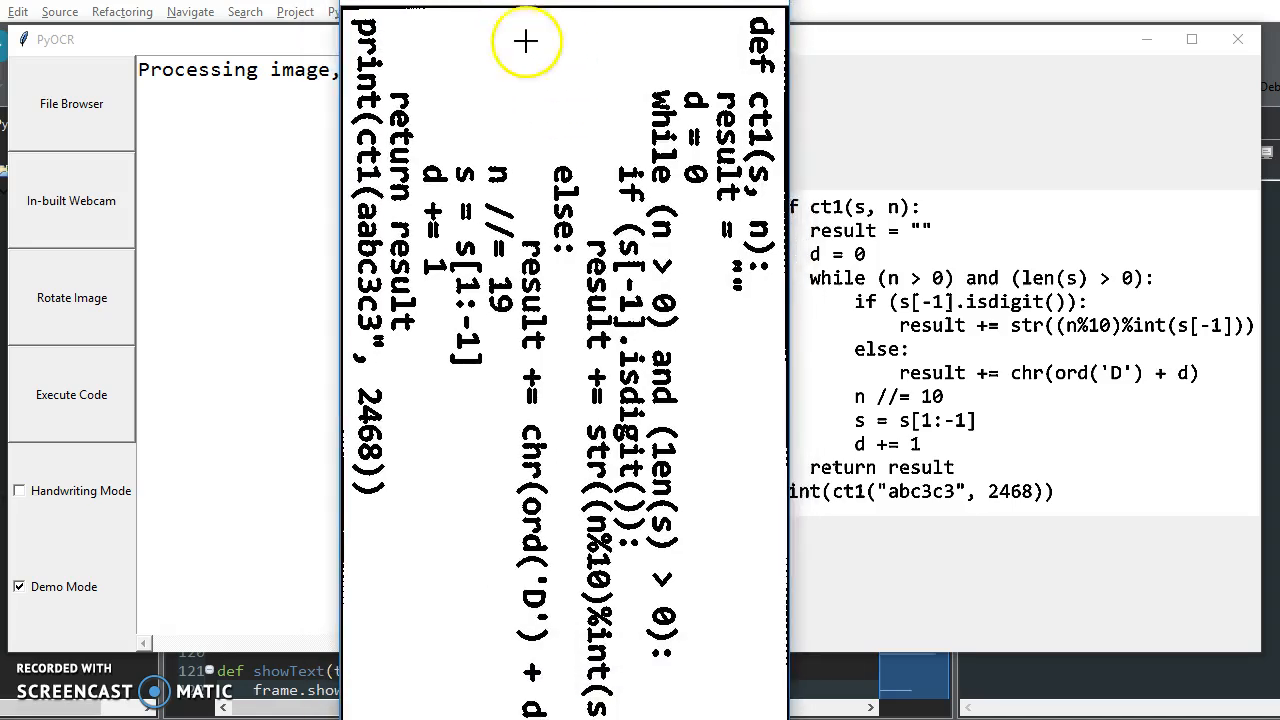
pyautogui.moveTo(660, 120)
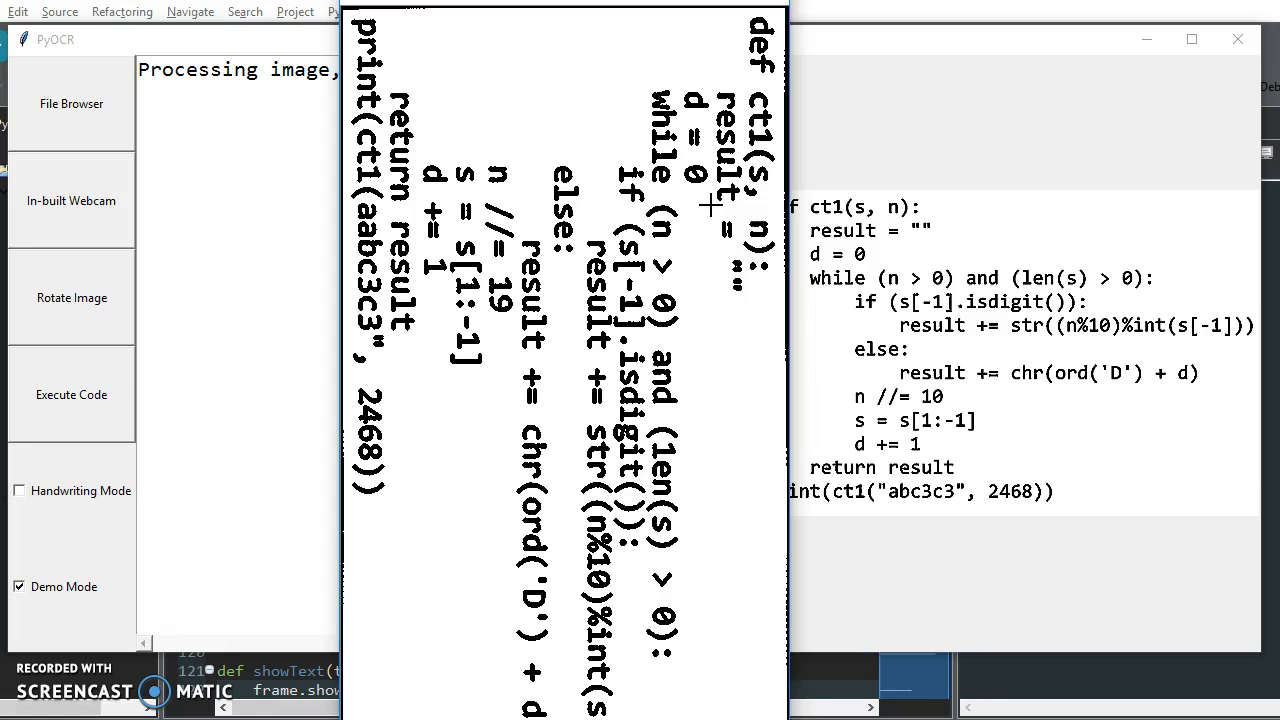
pyautogui.moveTo(675, 240)
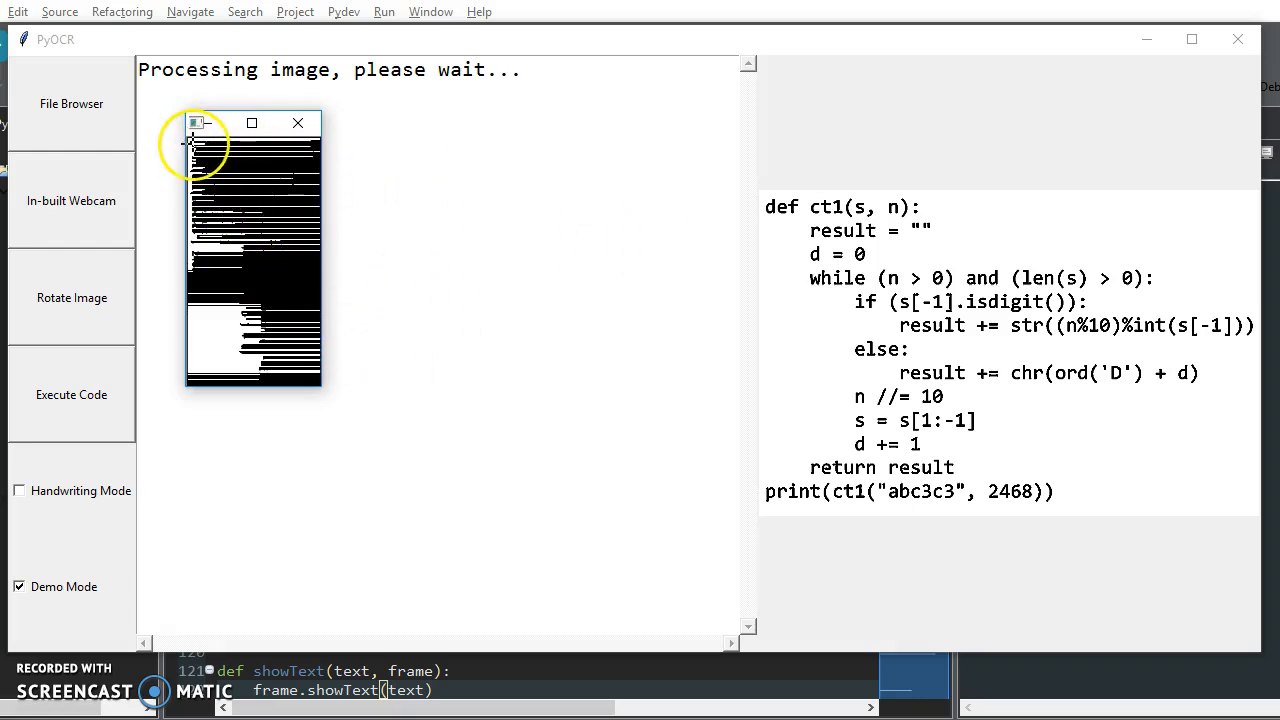
pyautogui.moveTo(793, 207)
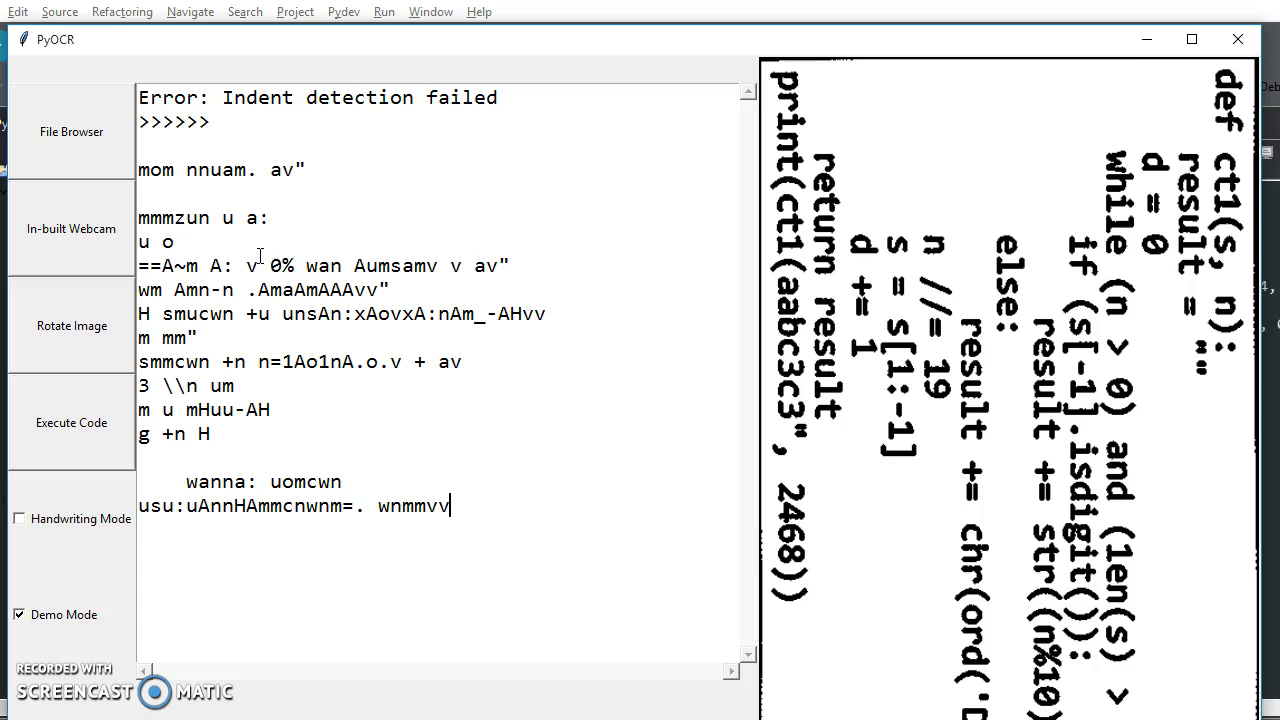
# Step: Review the garbled OCR text and indent detection error for the sideways image
pyautogui.tripleClick(240, 482)
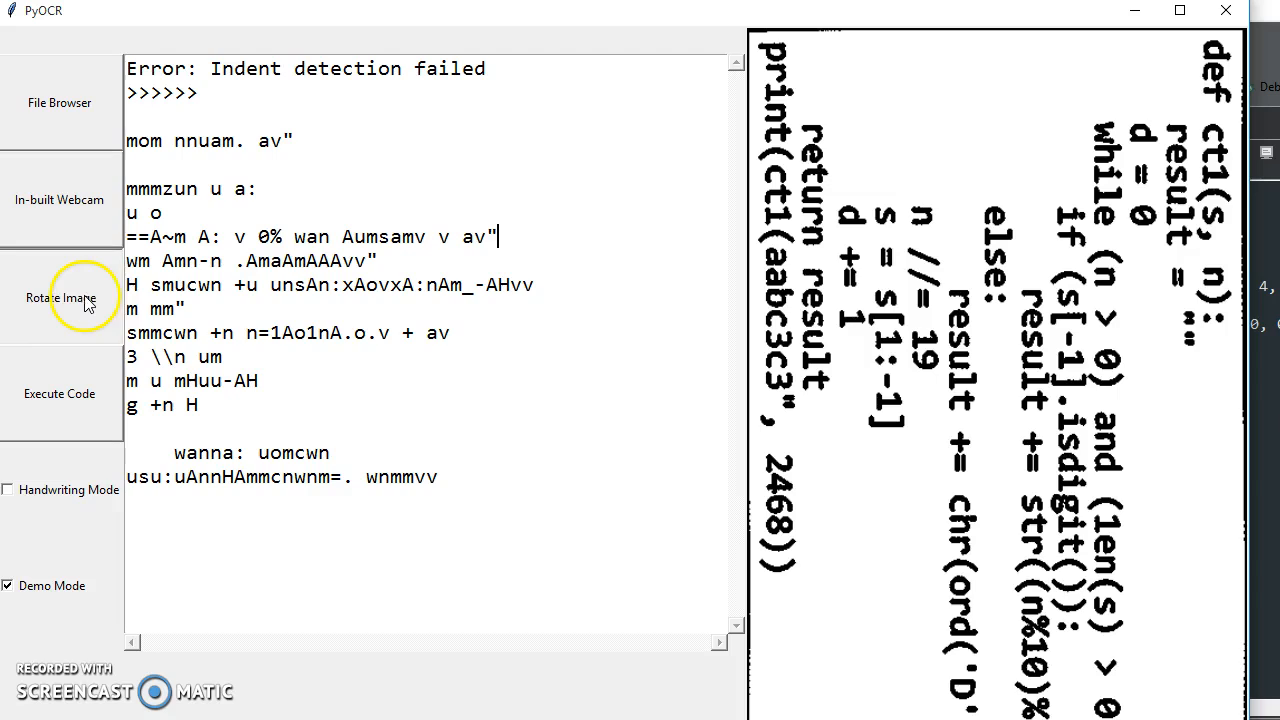
# Step: Rotate the image upright and re-run OCR for readable ct1 code
pyautogui.click(59, 297)
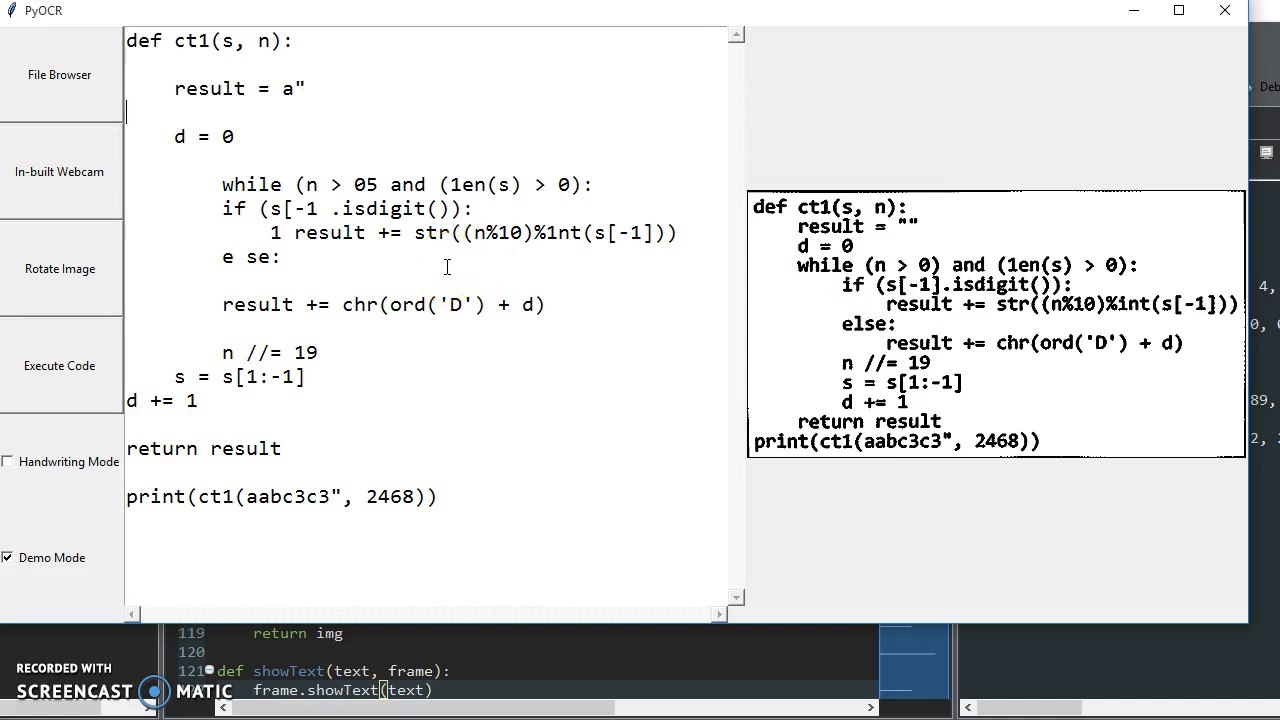
pyautogui.moveTo(499, 530)
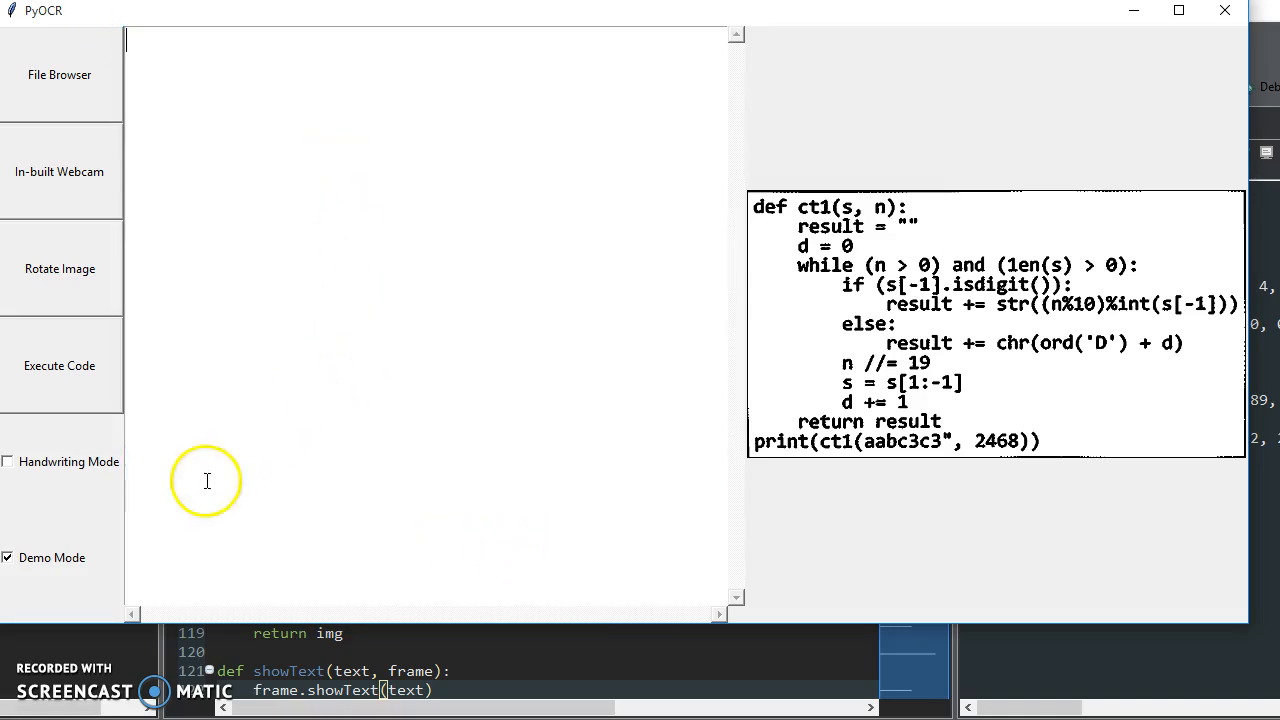
# Step: Enable Handwriting Mode and open handwriting1.tiff for recognition
pyautogui.click(8, 461)
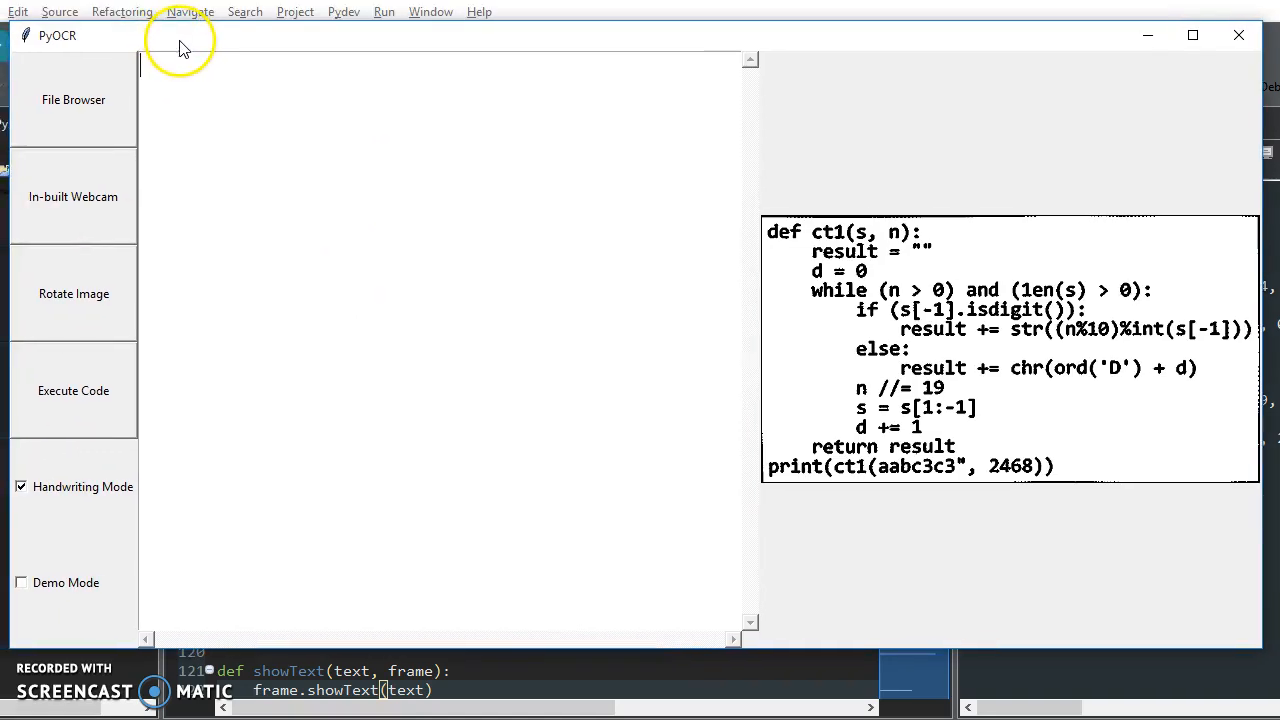
pyautogui.moveTo(211, 183)
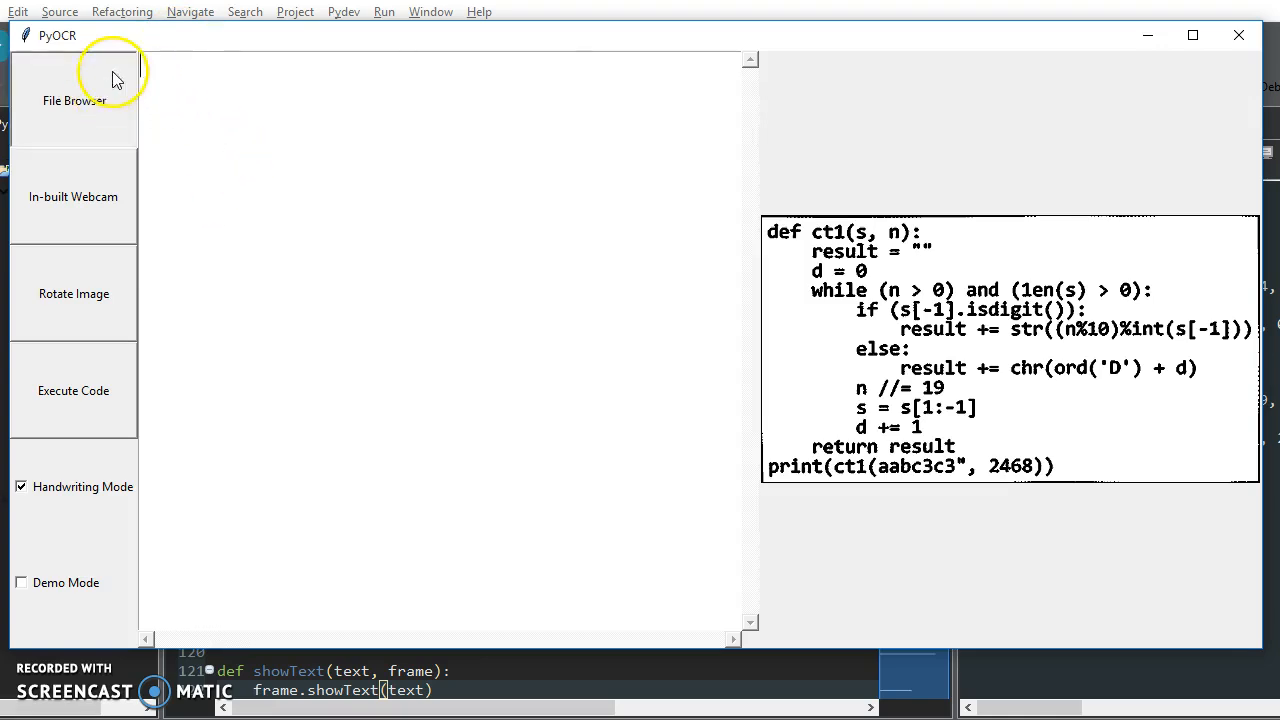
pyautogui.click(73, 100)
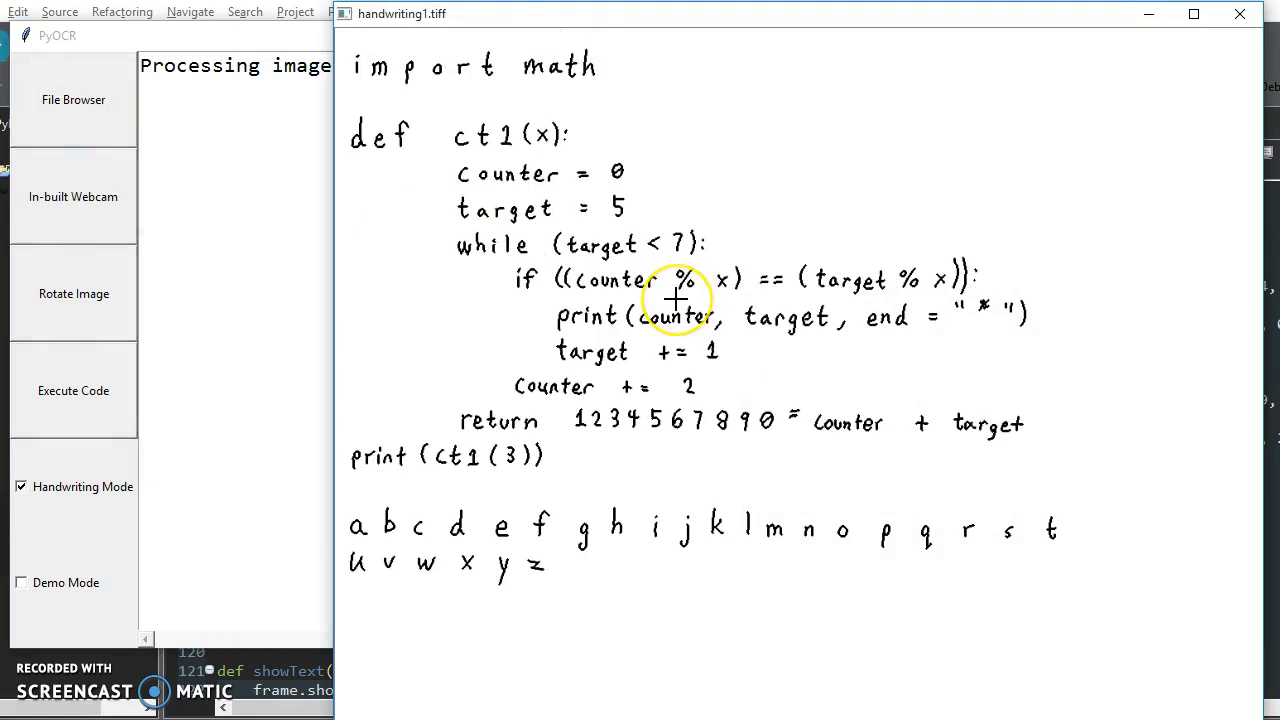
pyautogui.moveTo(725, 285)
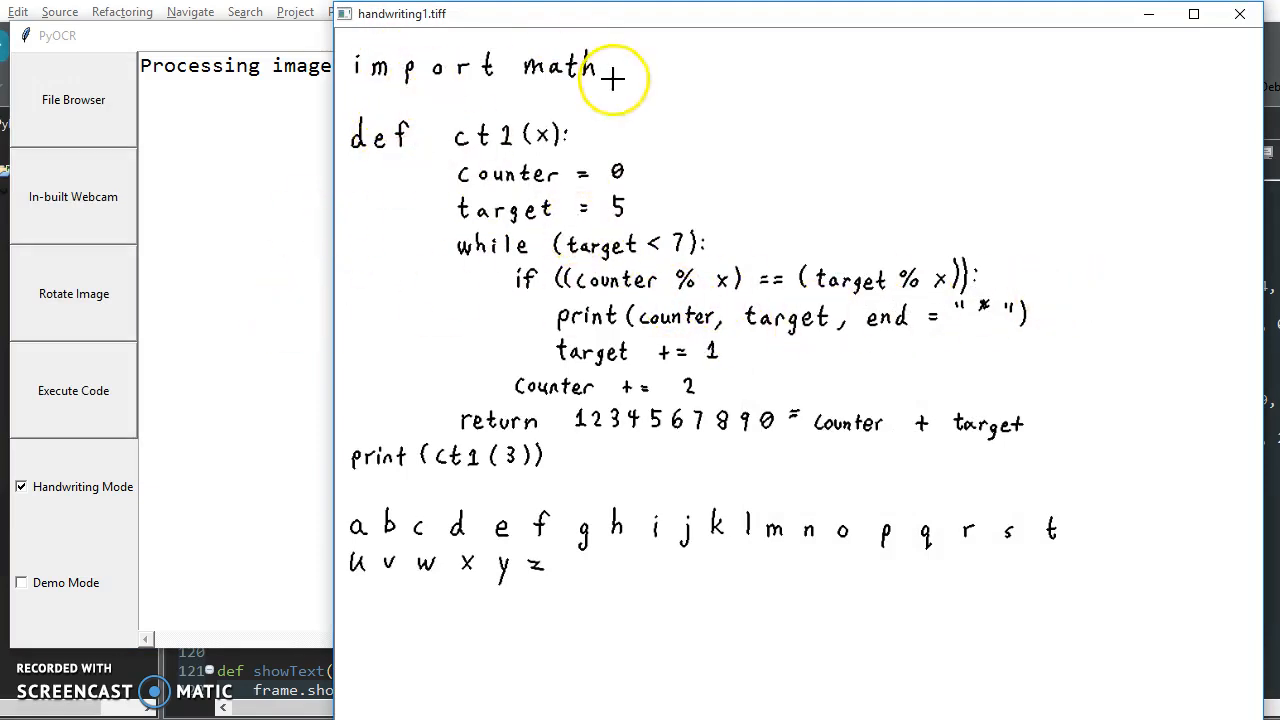
pyautogui.moveTo(788, 192)
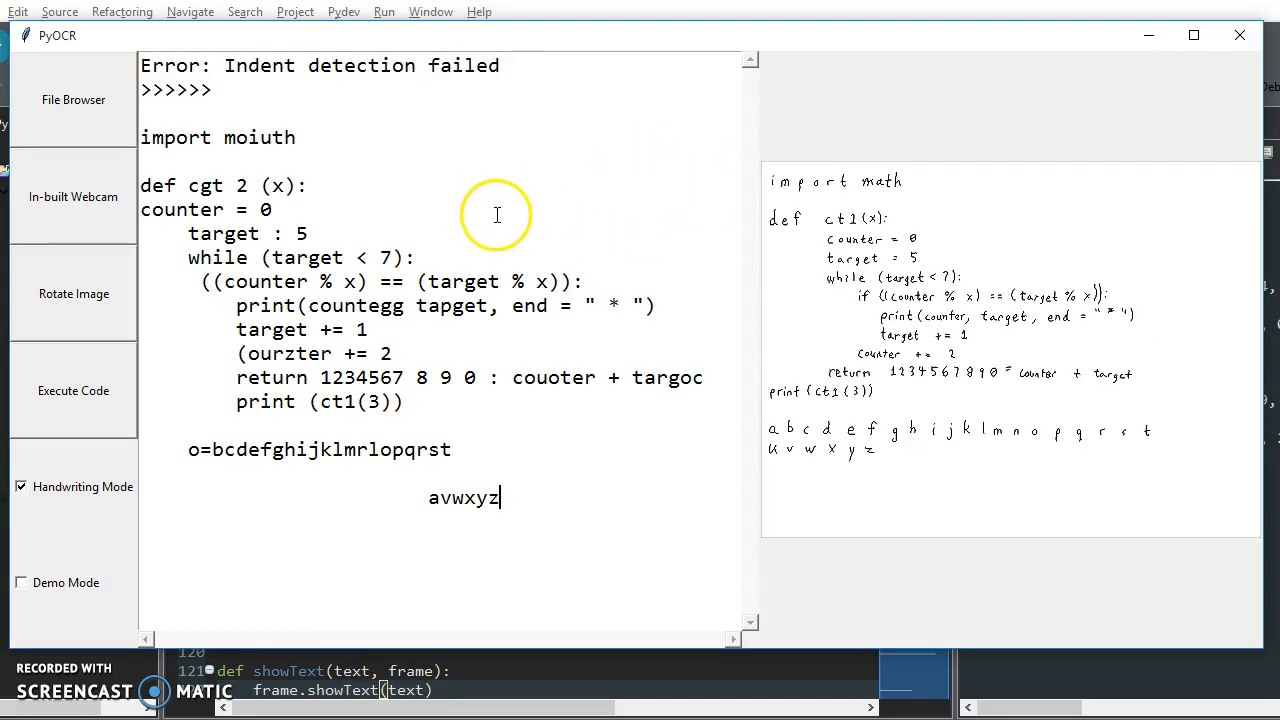
pyautogui.moveTo(338, 146)
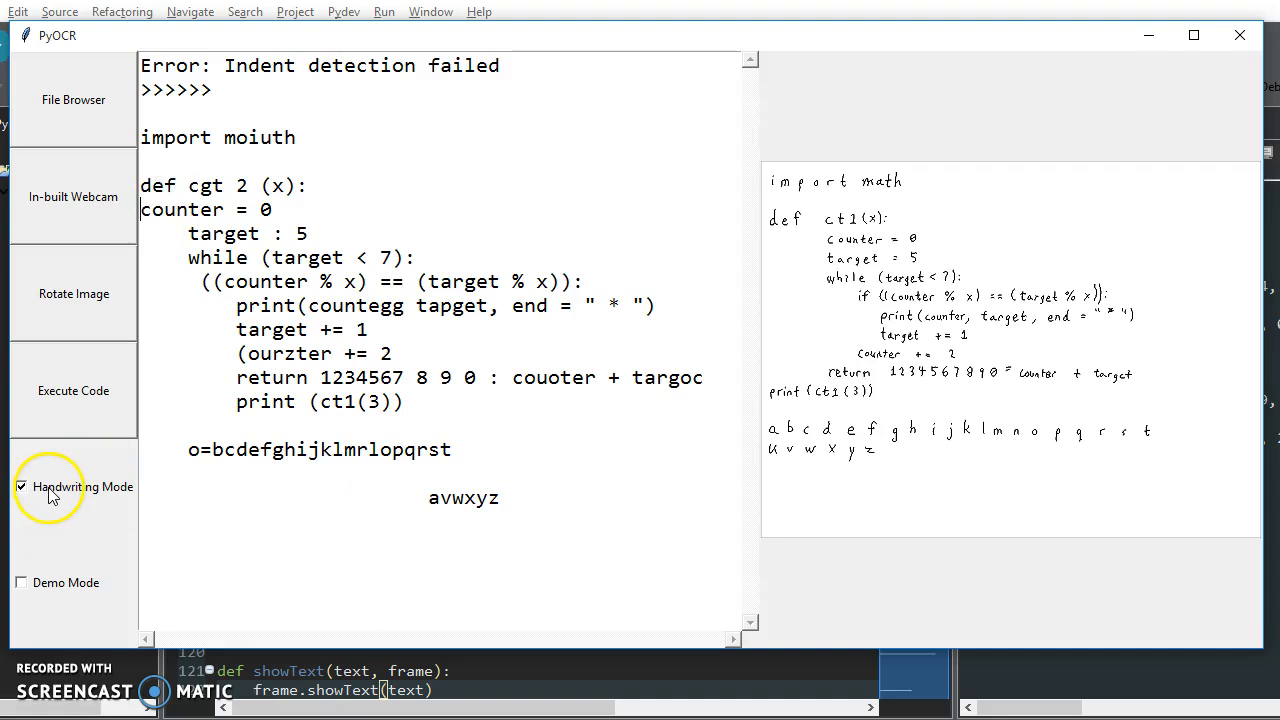
# Step: Untick Handwriting Mode after reviewing the partly garbled handwriting output
pyautogui.click(21, 486)
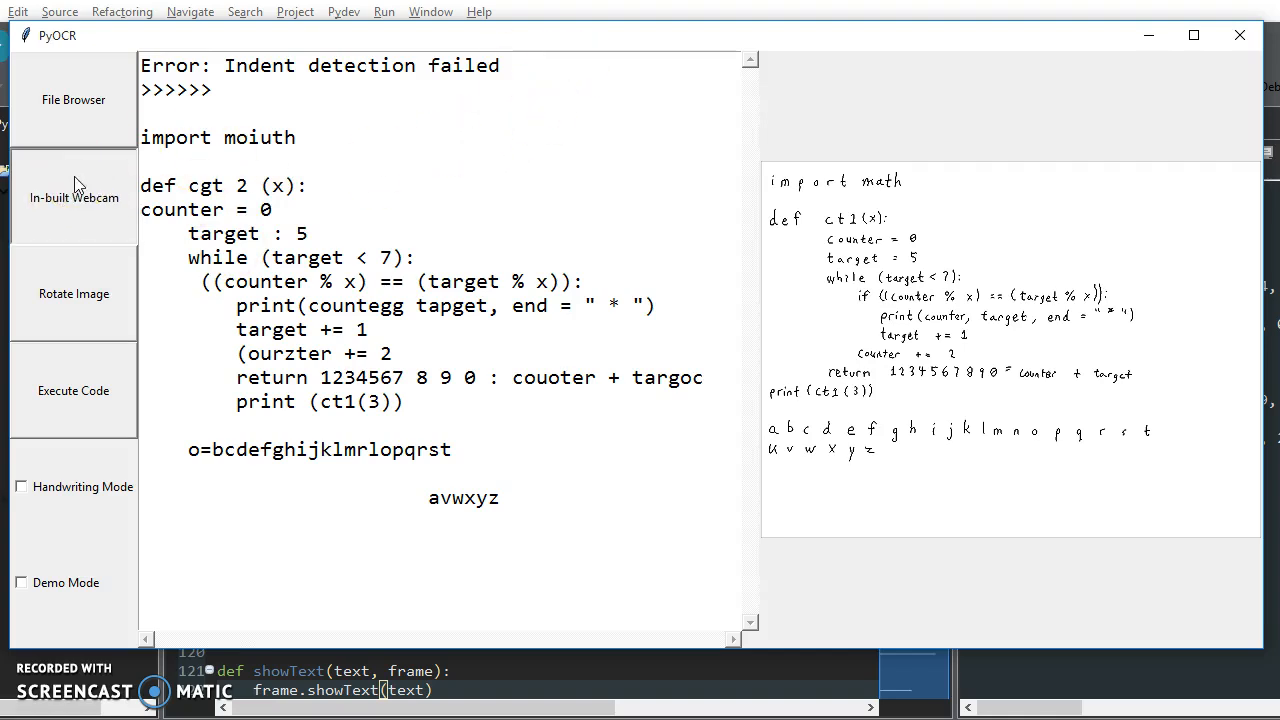
# Step: Open the in-built webcam and show the printed ct1 code to it
pyautogui.click(73, 197)
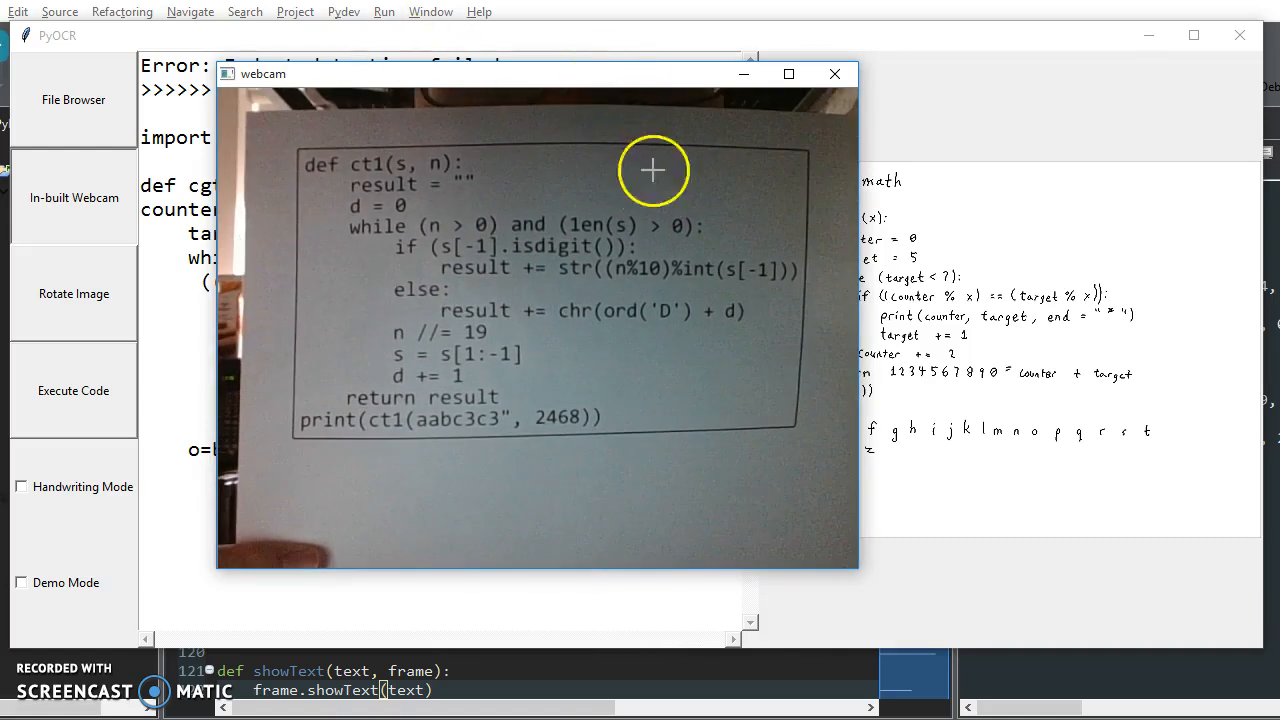
pyautogui.moveTo(395, 444)
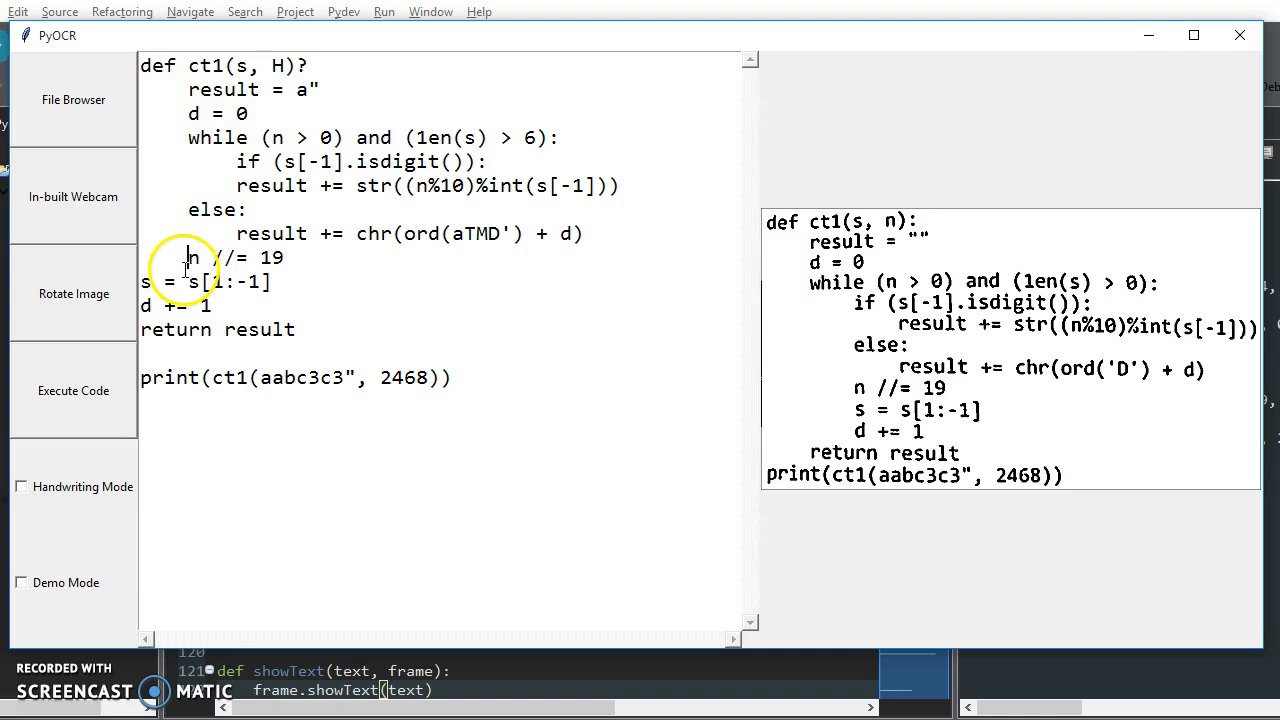
pyautogui.moveTo(175, 225)
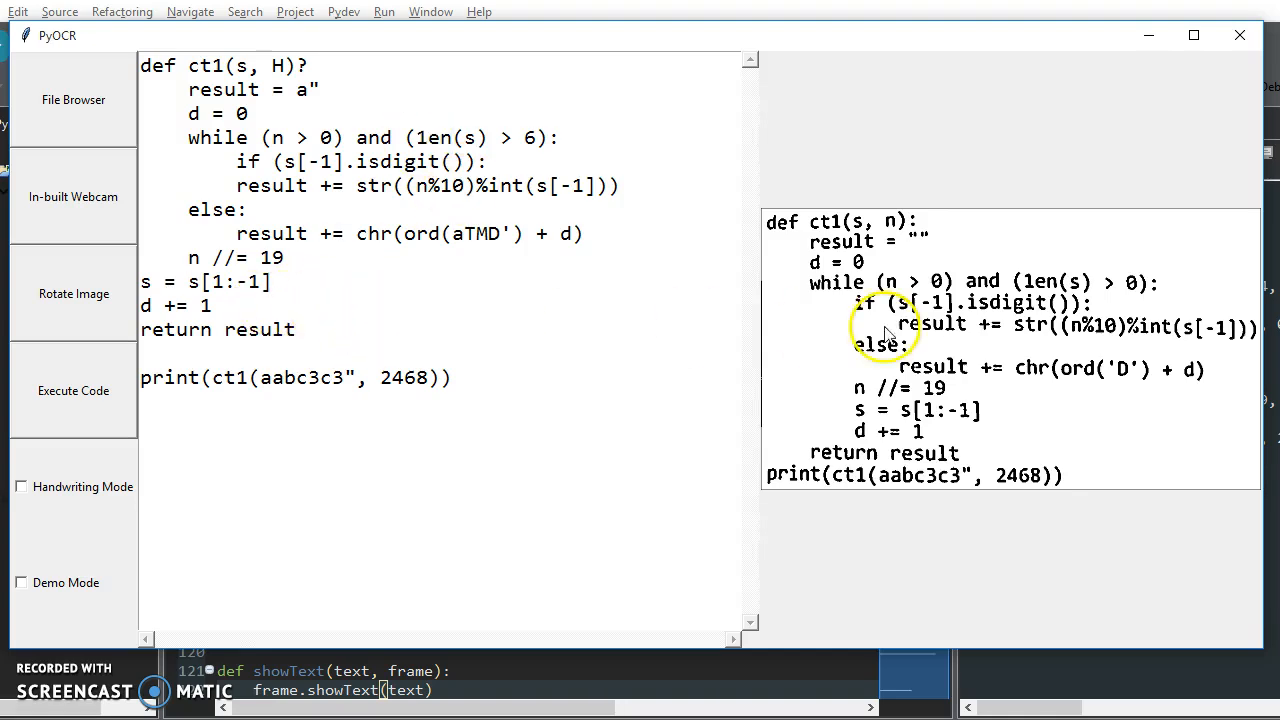
pyautogui.moveTo(678, 322)
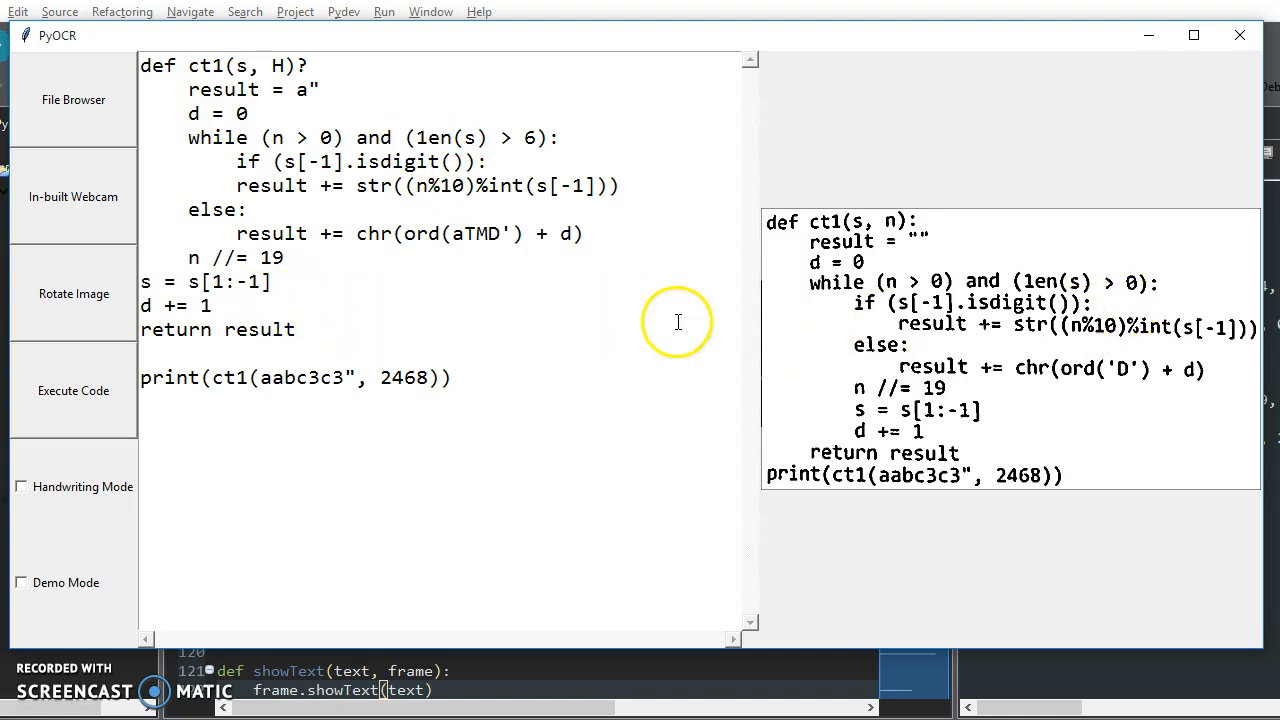